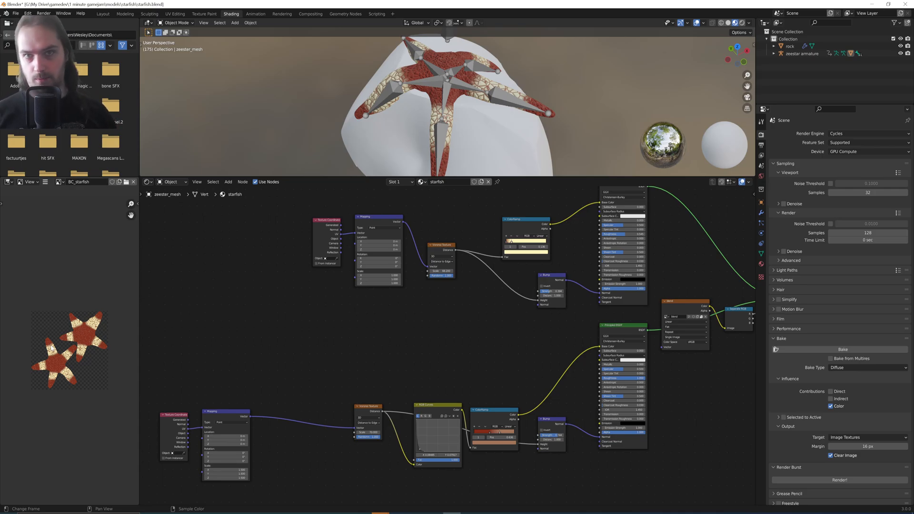
# Step: Switch to the UV Editing workspace to see the starfish UV map beside the mesh
pyautogui.click(174, 14)
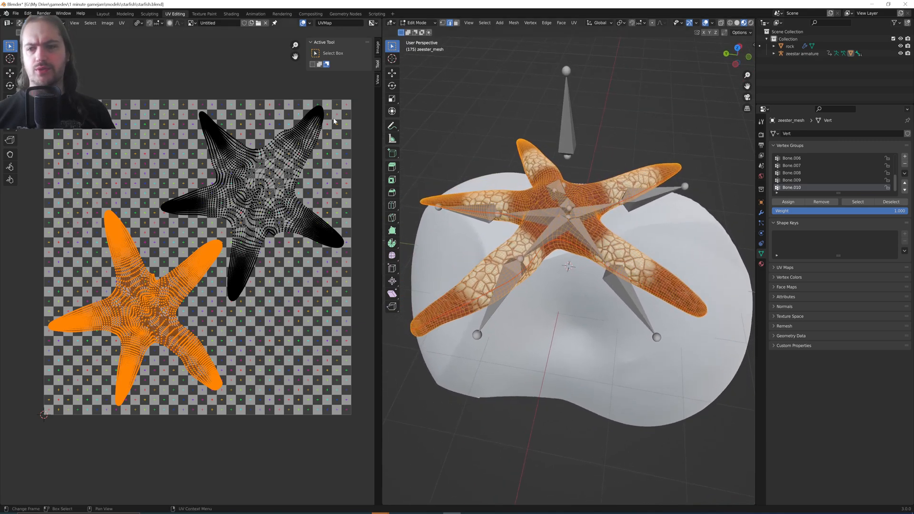
pyautogui.moveTo(346, 228)
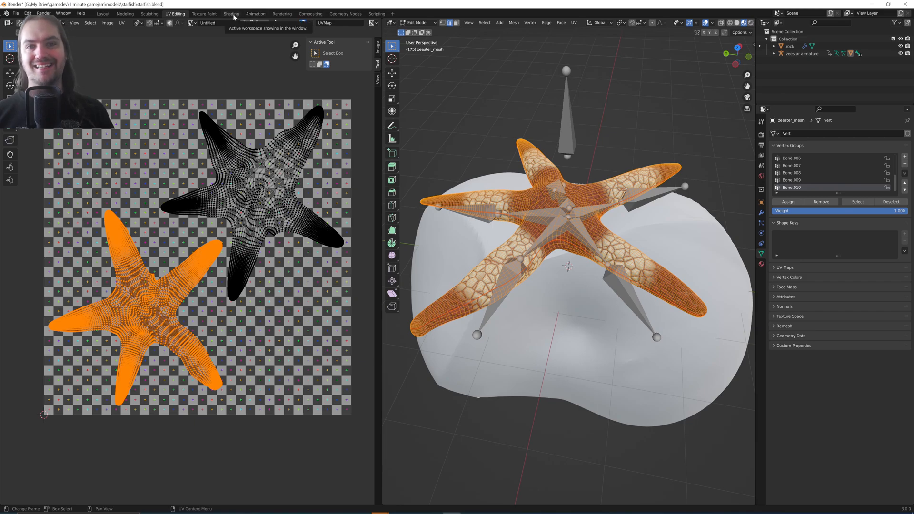
# Step: Switch back to the Shading workspace showing the starfish material's node tree
pyautogui.click(231, 14)
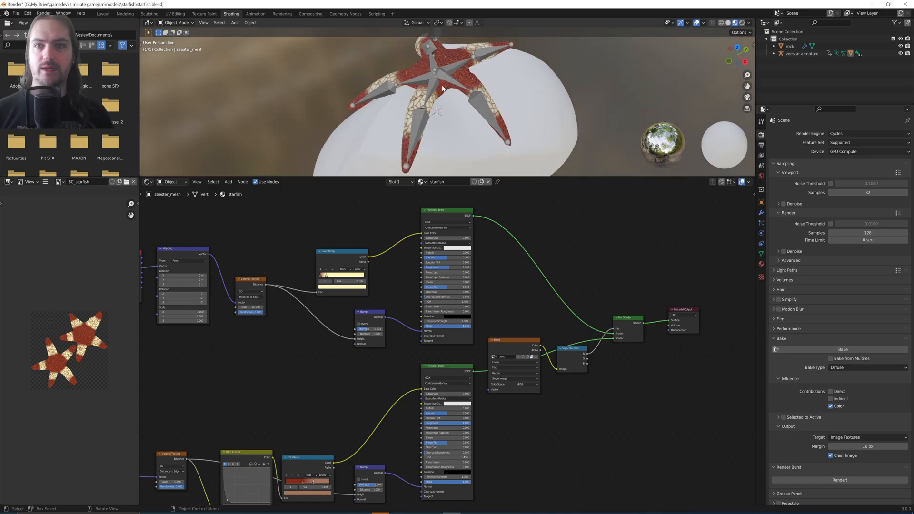
pyautogui.moveTo(424, 142)
pyautogui.write('ima')
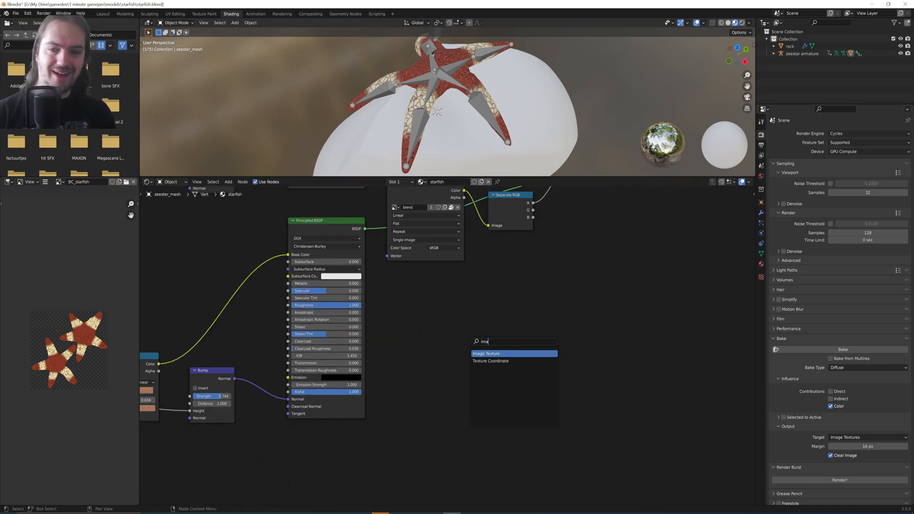
# Step: Add an Image Texture node with a new 2048×2048 image named base_color_starfish
pyautogui.click(486, 353)
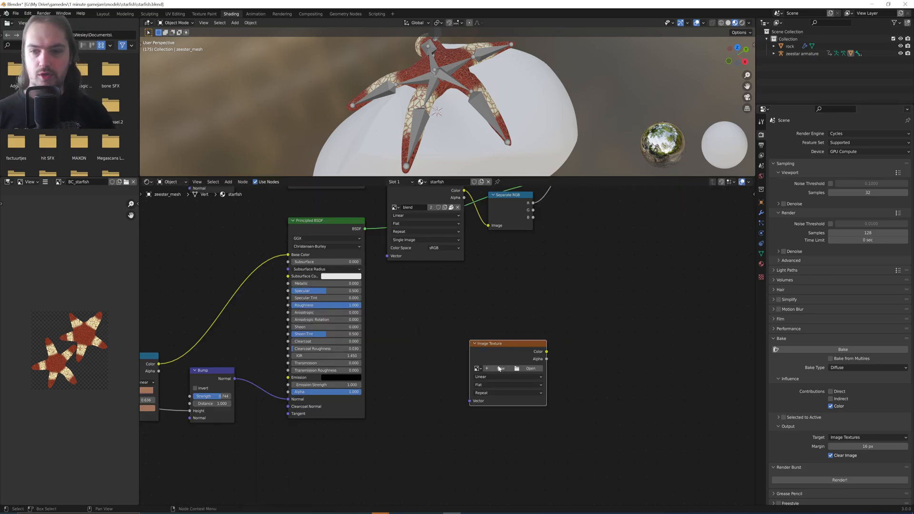
pyautogui.click(498, 368)
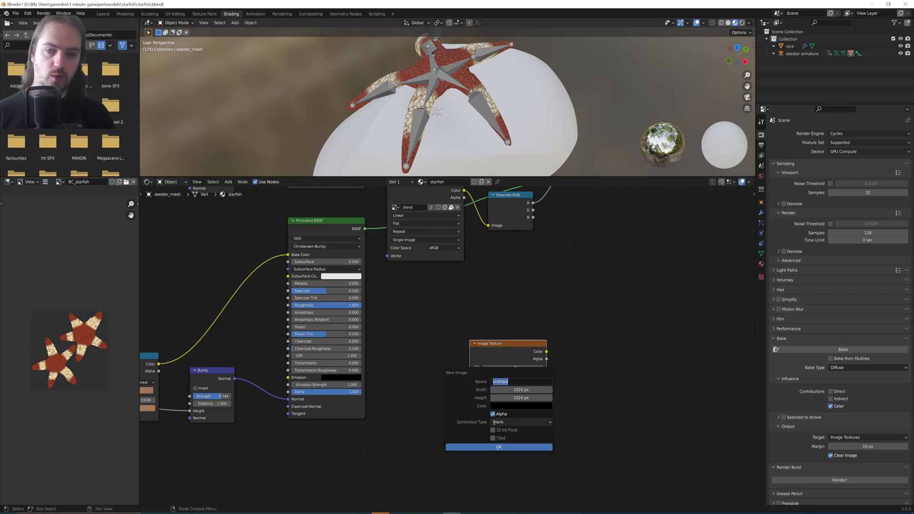
pyautogui.write('base_color_starfish')
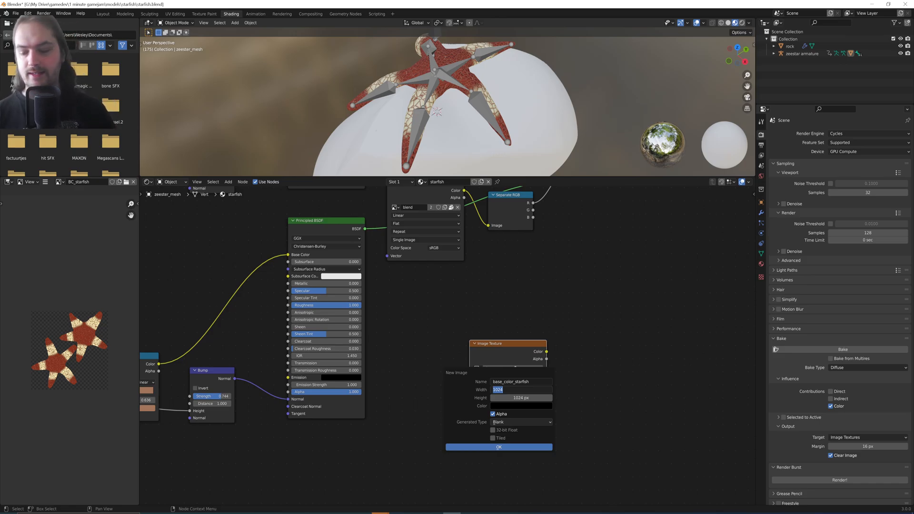
pyautogui.write('2048 px')
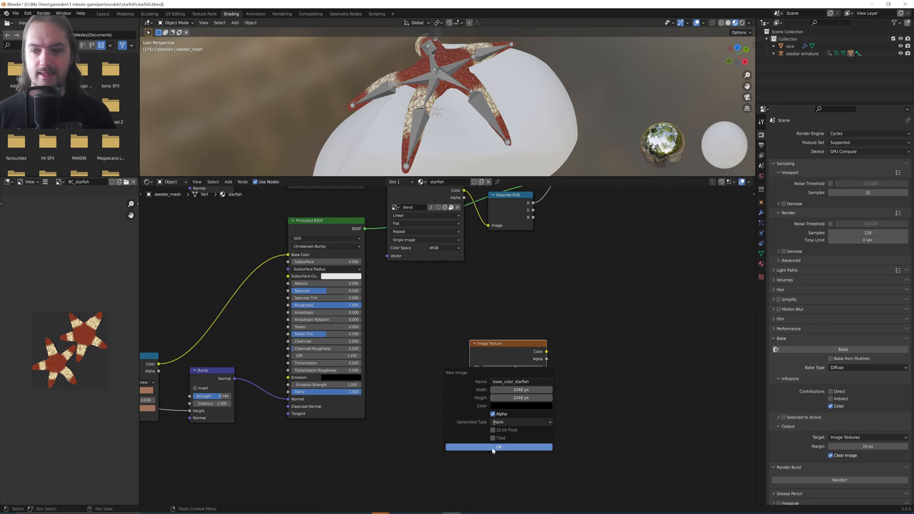
pyautogui.click(498, 448)
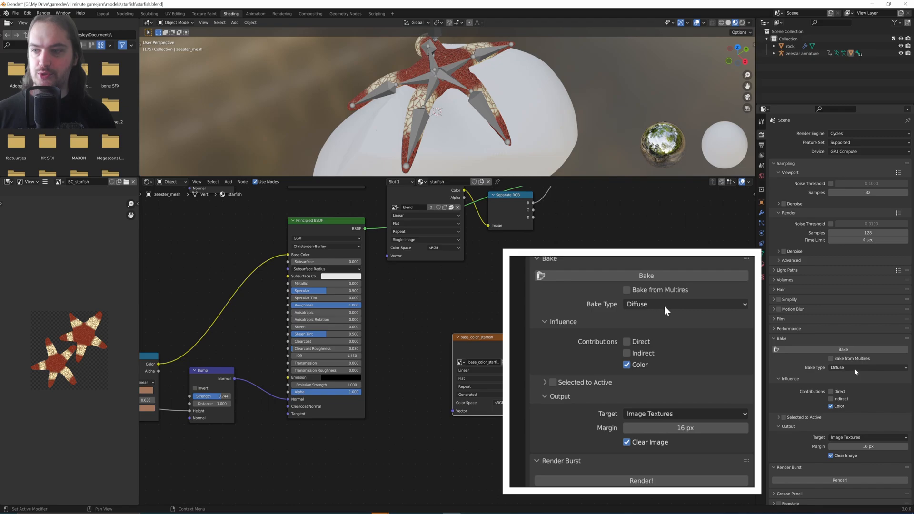
# Step: Open the Bake Type dropdown in Render Properties, leaving Diffuse selected
pyautogui.click(685, 304)
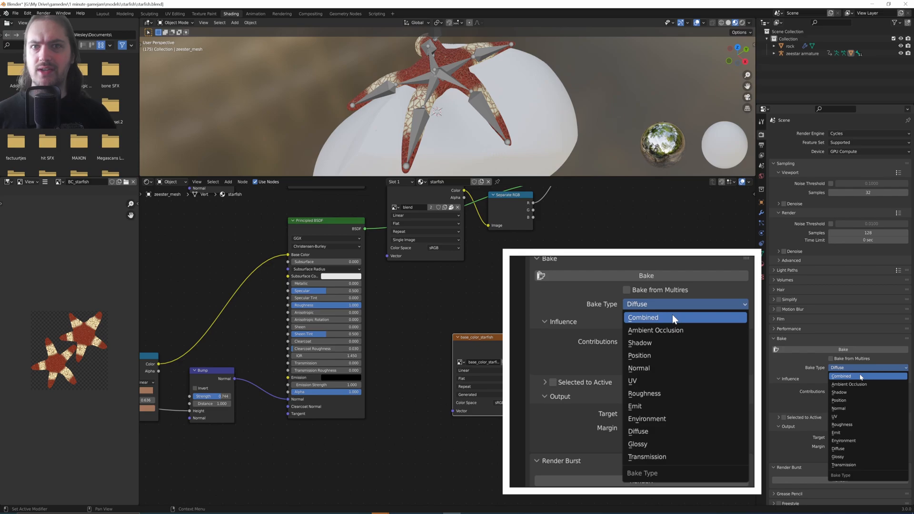
pyautogui.moveTo(674, 330)
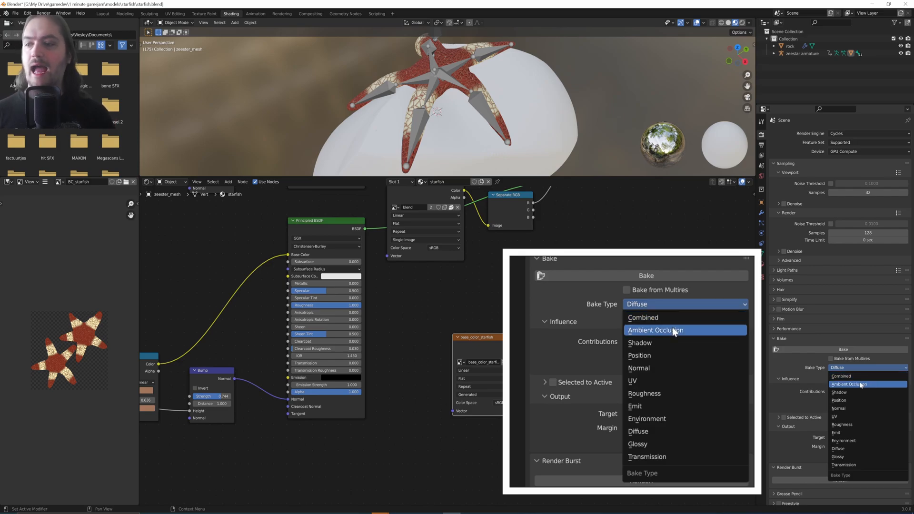
pyautogui.moveTo(671, 356)
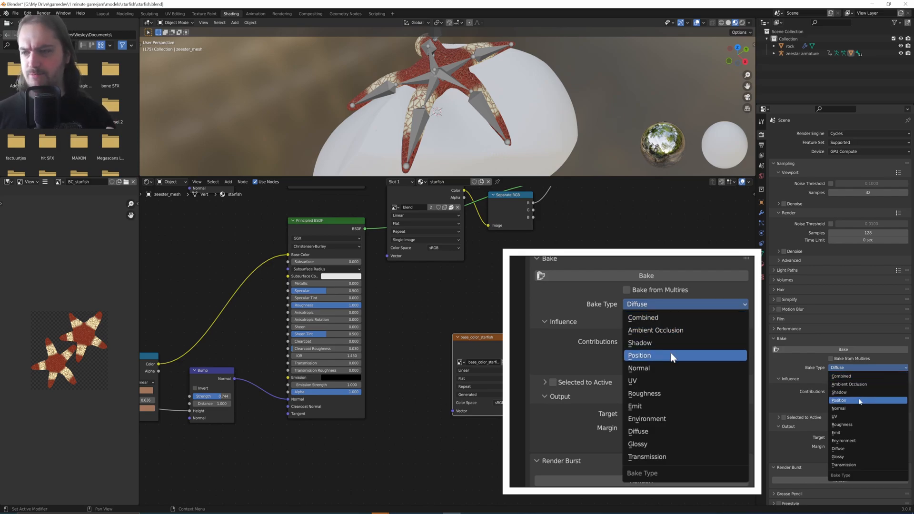
pyautogui.moveTo(671, 381)
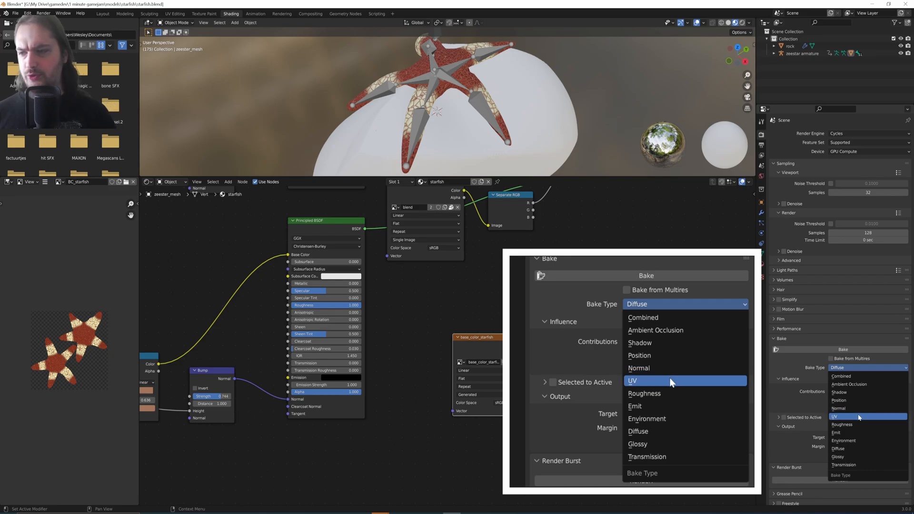
pyautogui.moveTo(647, 419)
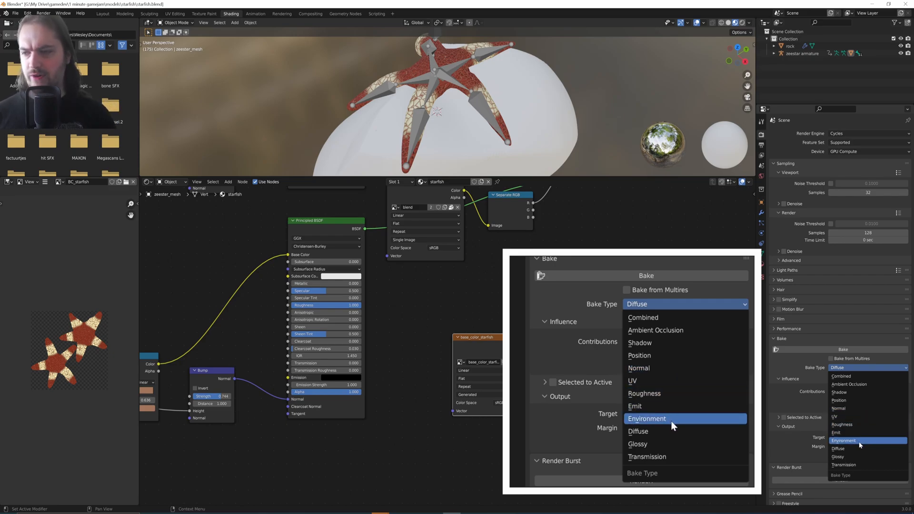
pyautogui.moveTo(647, 456)
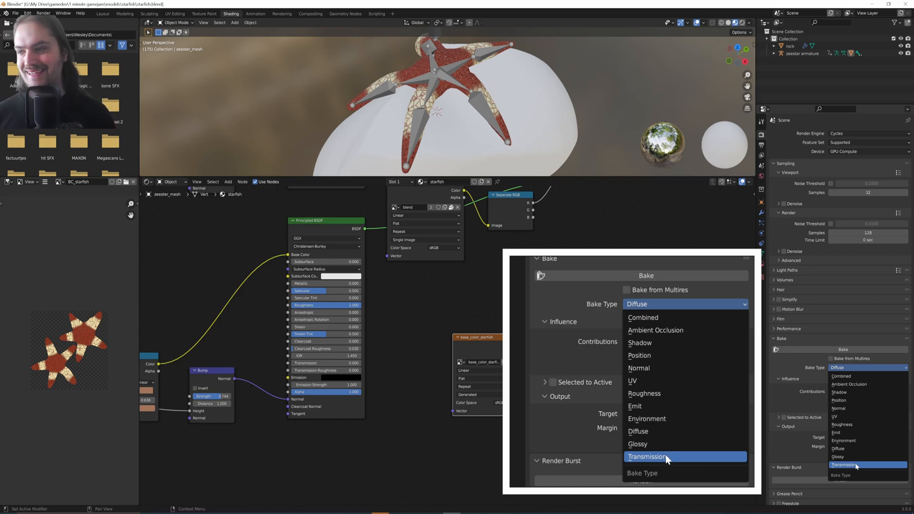
pyautogui.moveTo(667, 380)
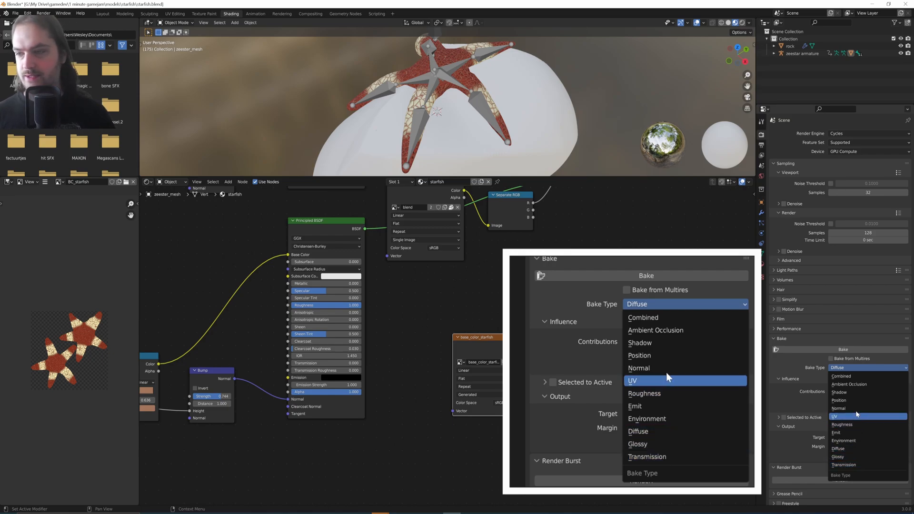
pyautogui.moveTo(662, 317)
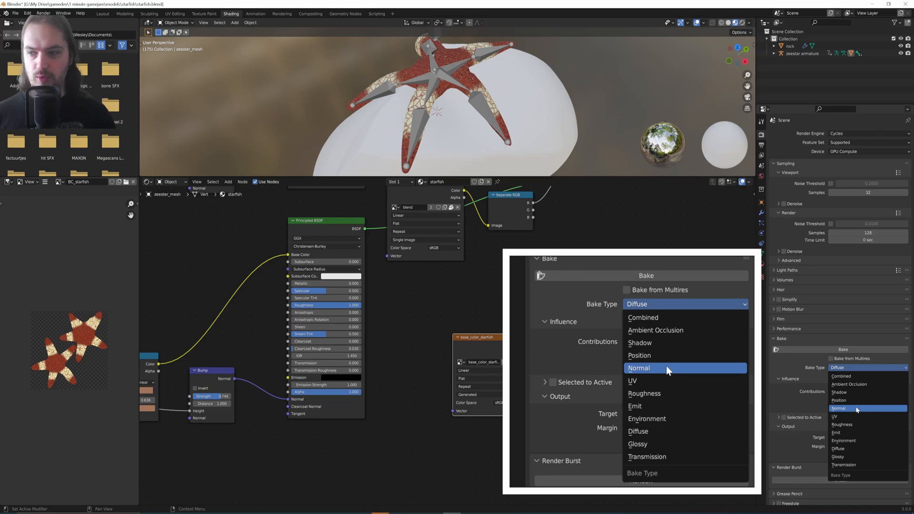
pyautogui.moveTo(672, 399)
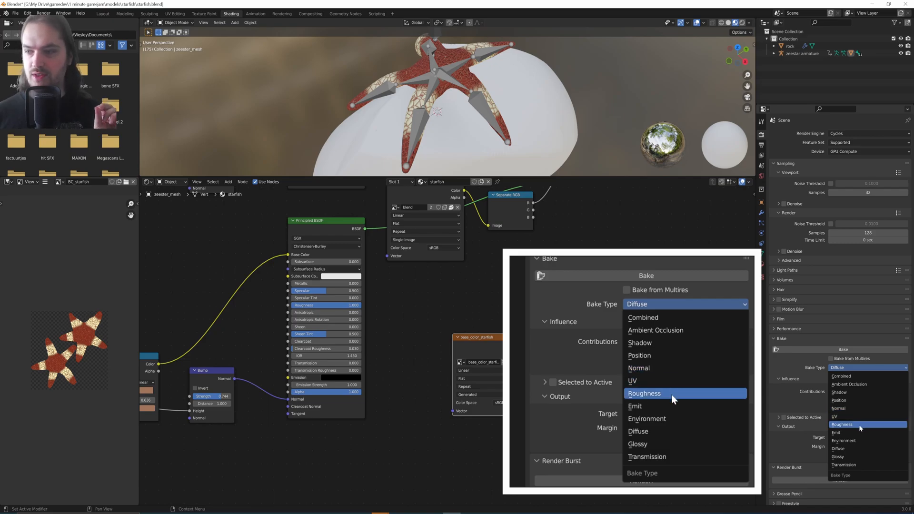
pyautogui.moveTo(667, 450)
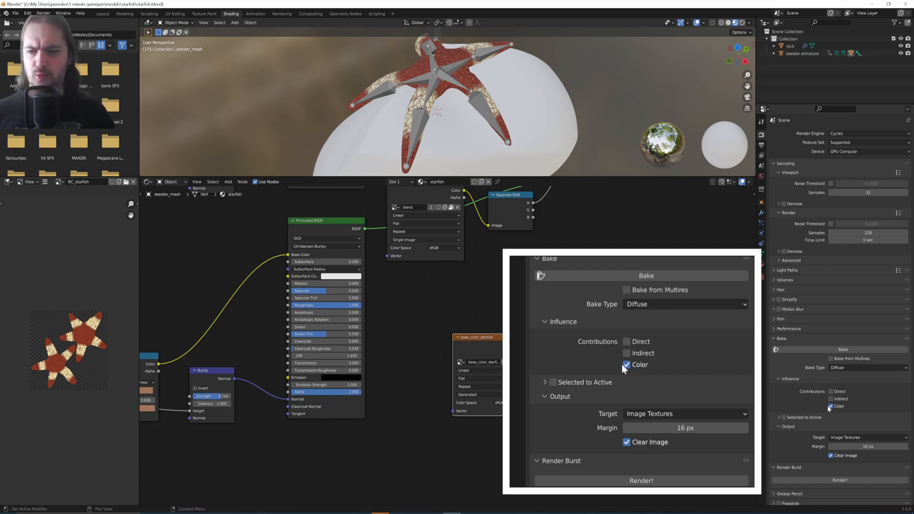
pyautogui.moveTo(634, 366)
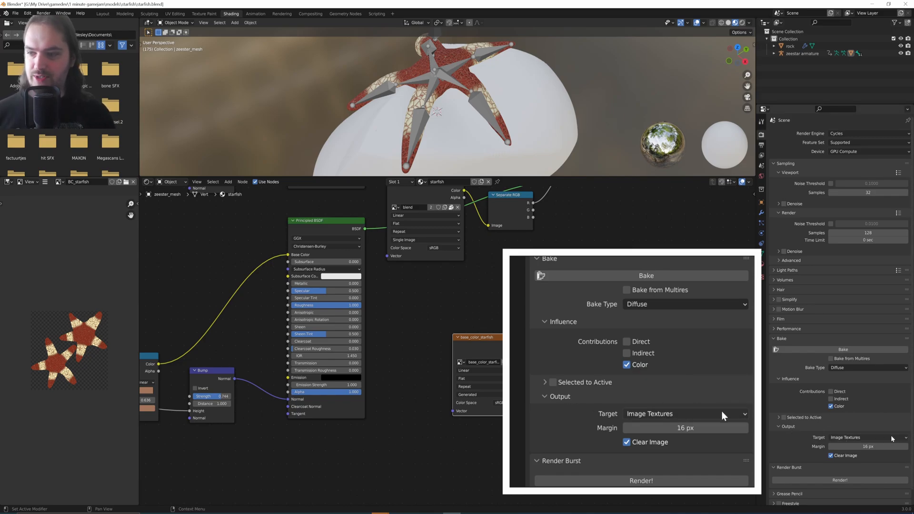
pyautogui.moveTo(611, 451)
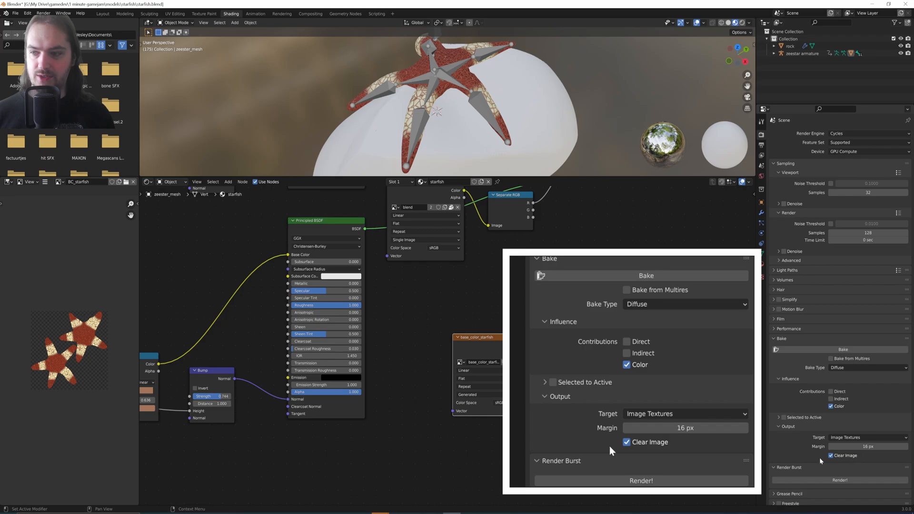
pyautogui.moveTo(626, 442)
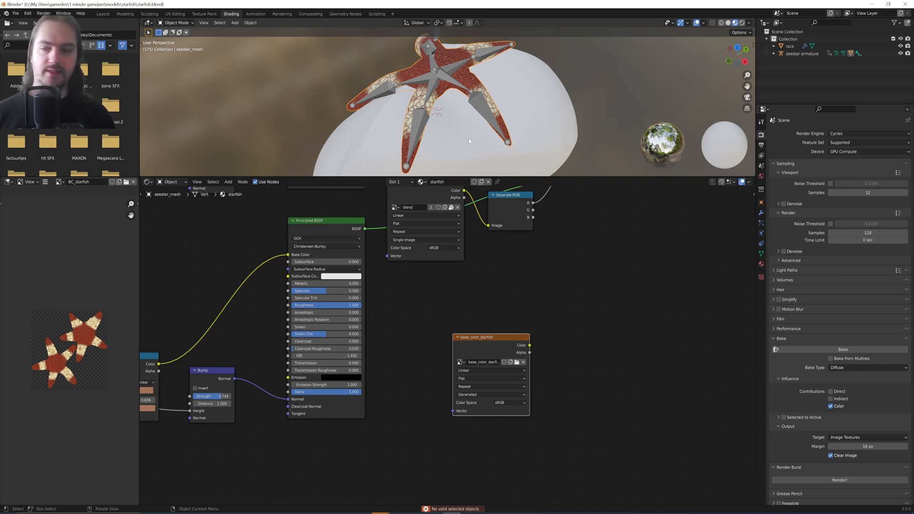
# Step: Bake the diffuse base colour into the base_color_starfish image
pyautogui.click(843, 350)
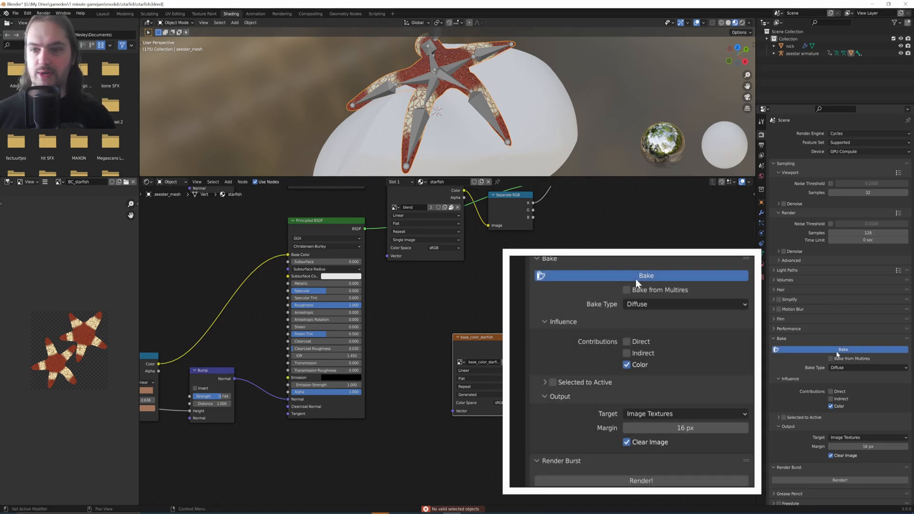
pyautogui.click(641, 275)
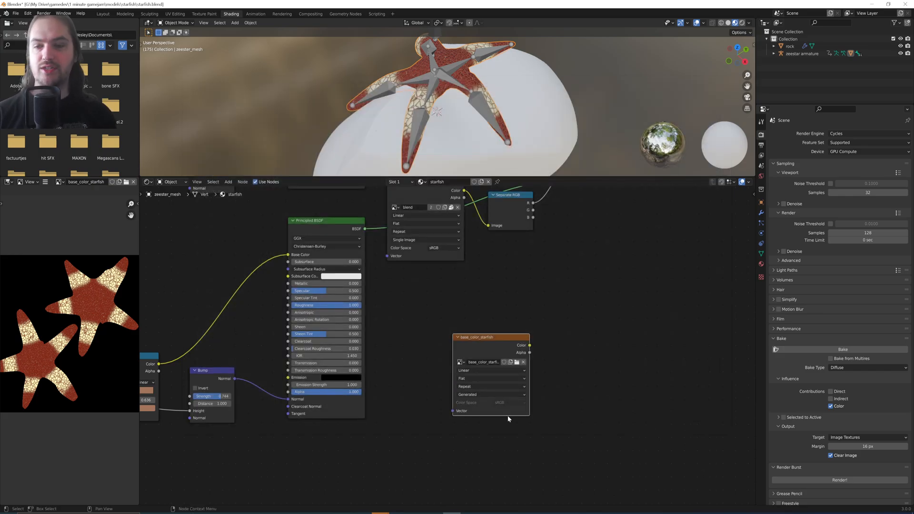
# Step: Add a second Image Texture node with a new 2048 px image named normas_starfish
pyautogui.write('ima')
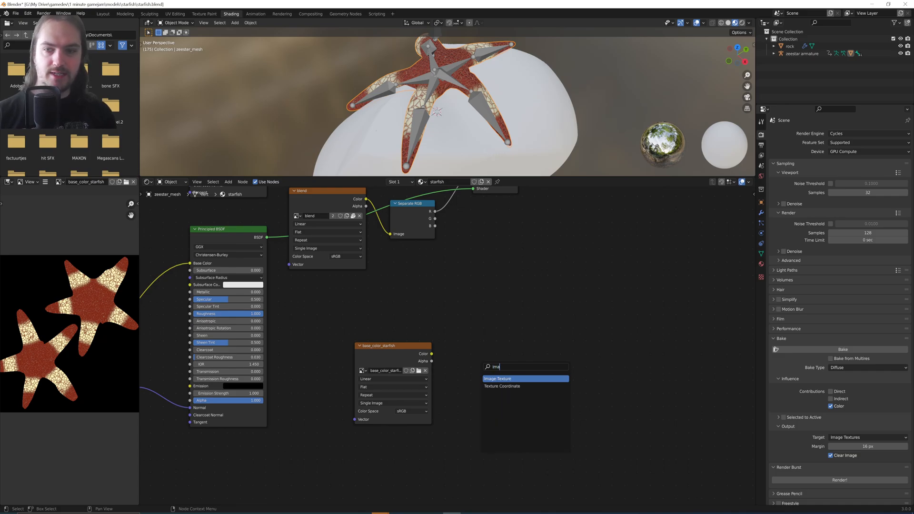
pyautogui.click(498, 378)
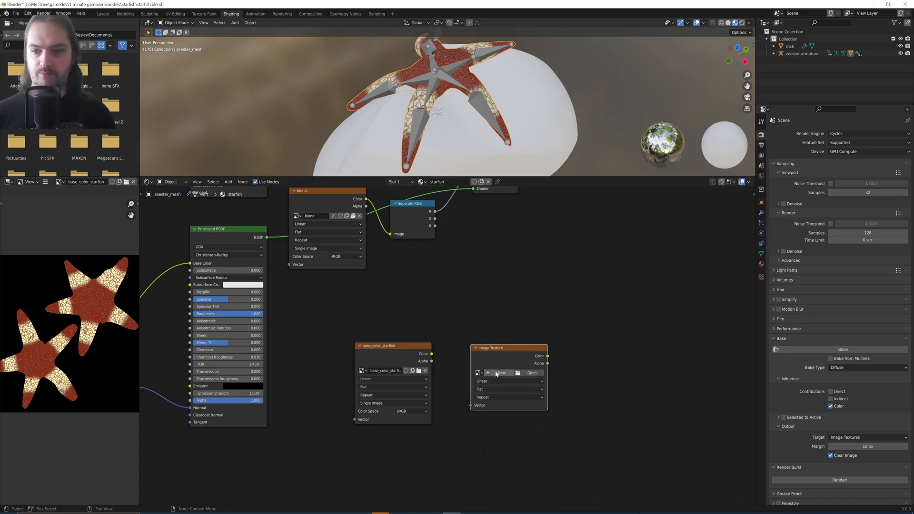
pyautogui.click(502, 373)
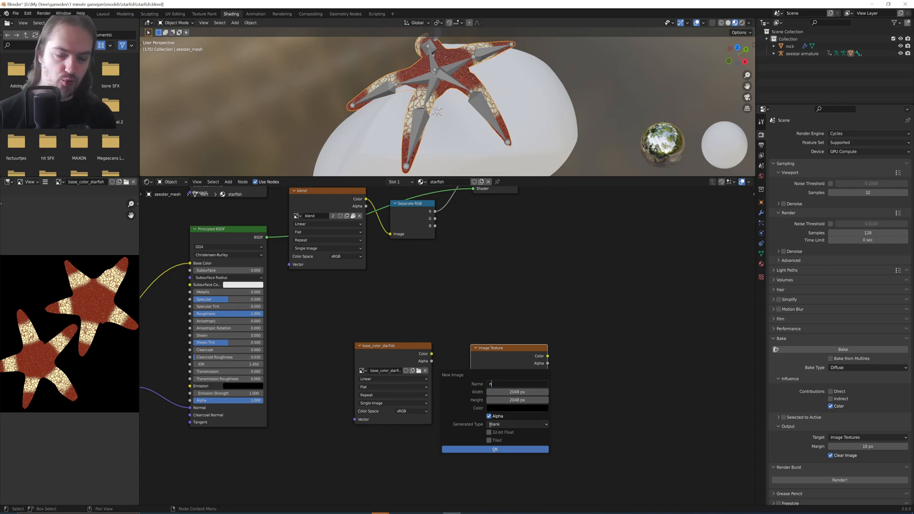
pyautogui.write('normas_starfish')
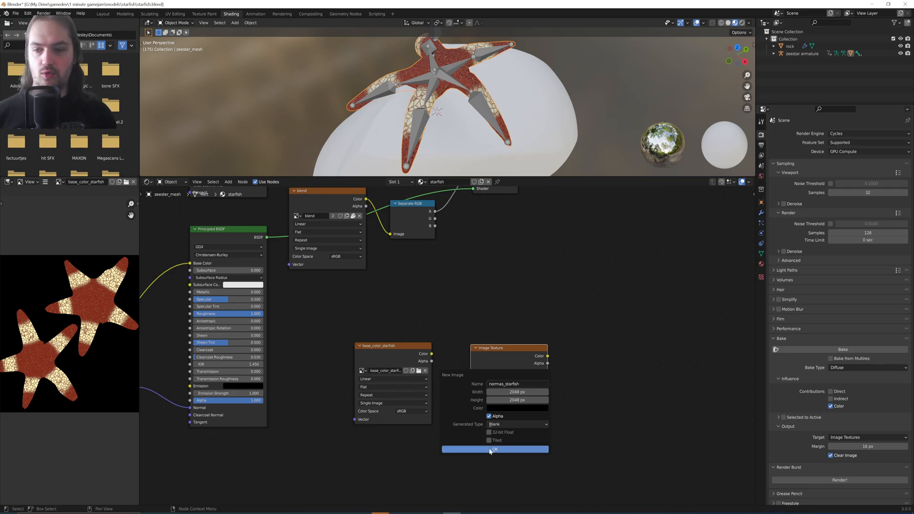
pyautogui.click(494, 449)
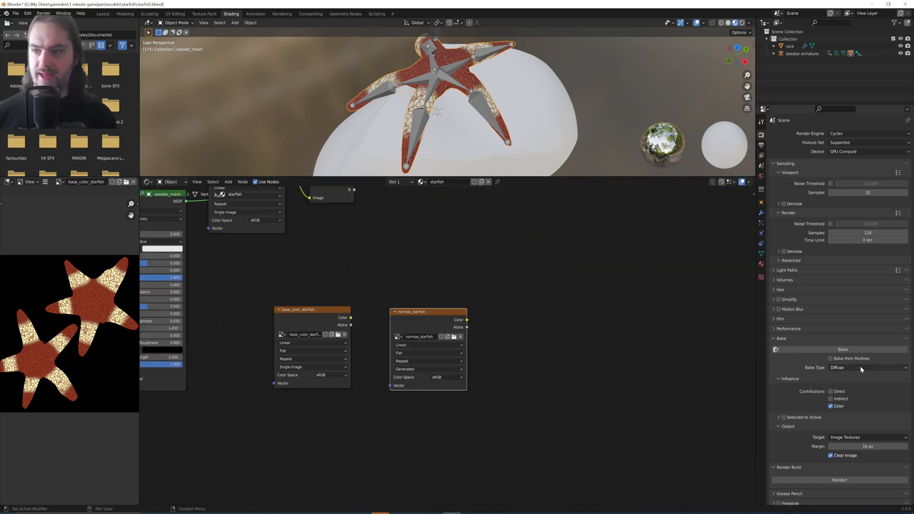
# Step: Set the bake type to Normal and bake into the normas_starfish image
pyautogui.click(865, 367)
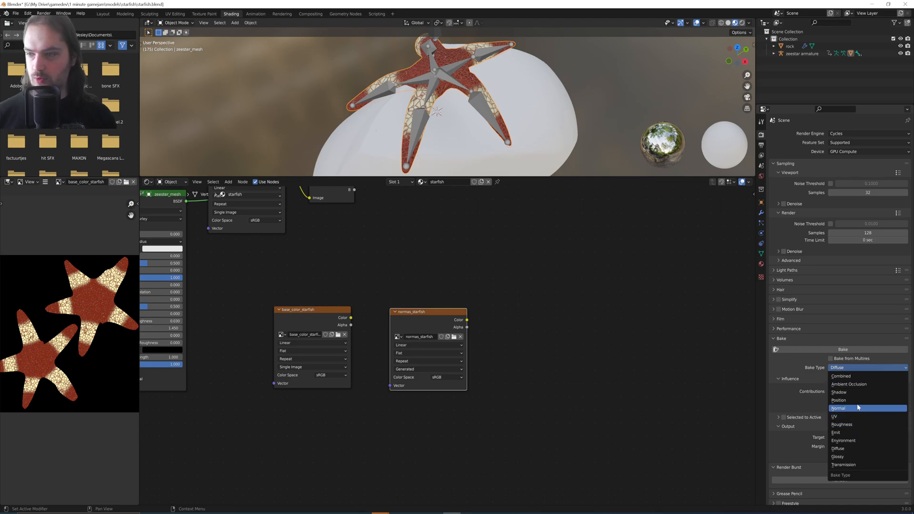
pyautogui.click(838, 408)
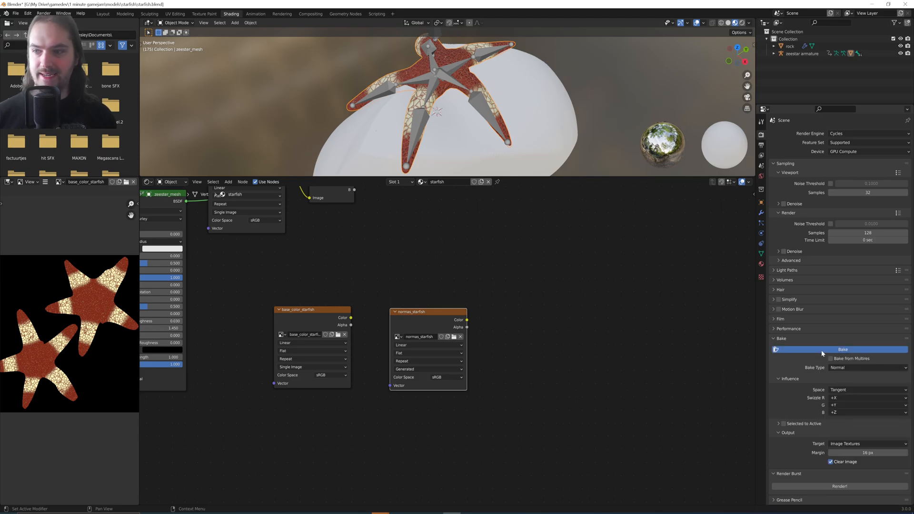
pyautogui.click(842, 349)
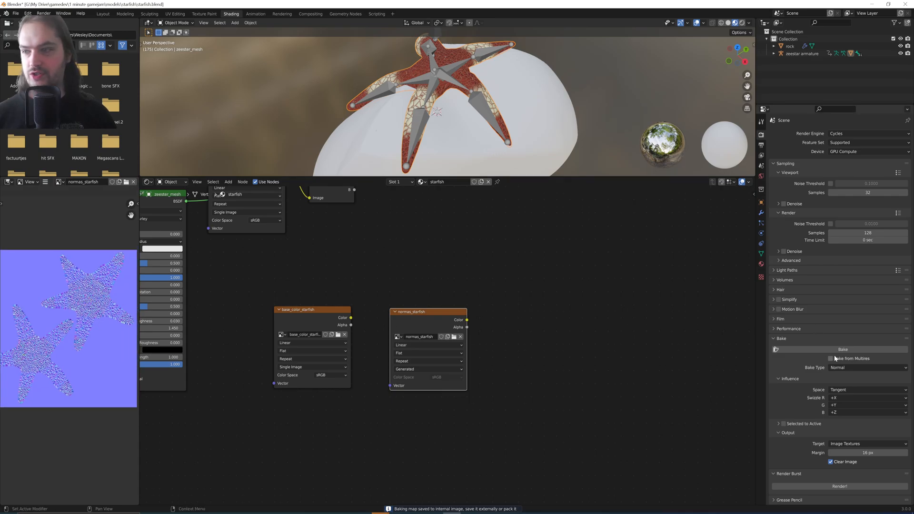
pyautogui.click(868, 367)
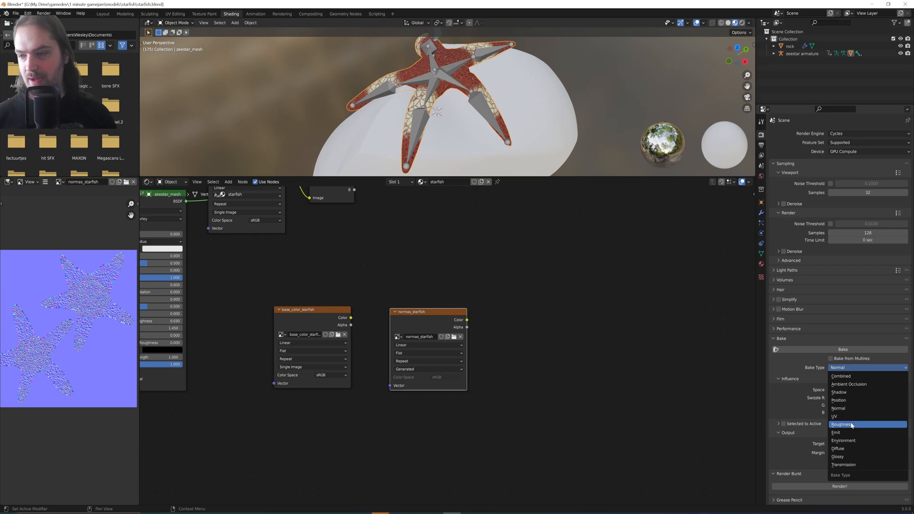
pyautogui.moveTo(859, 456)
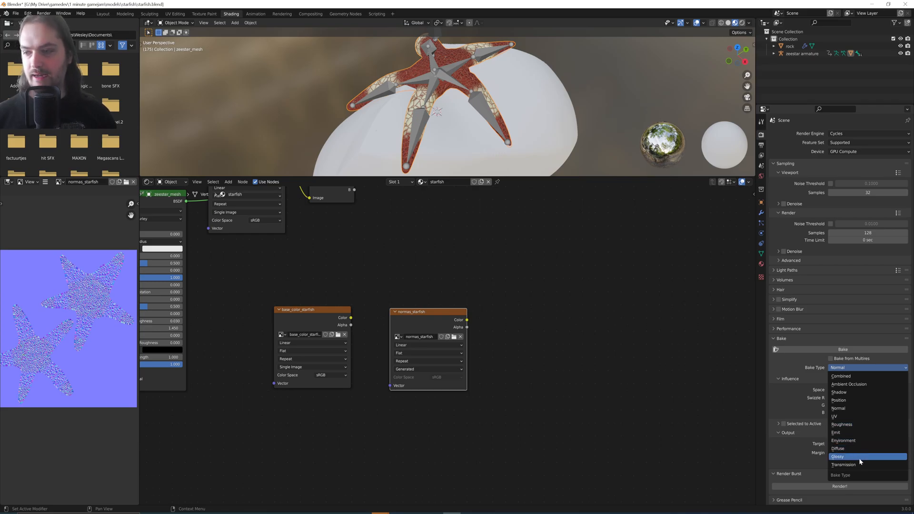
pyautogui.moveTo(857, 465)
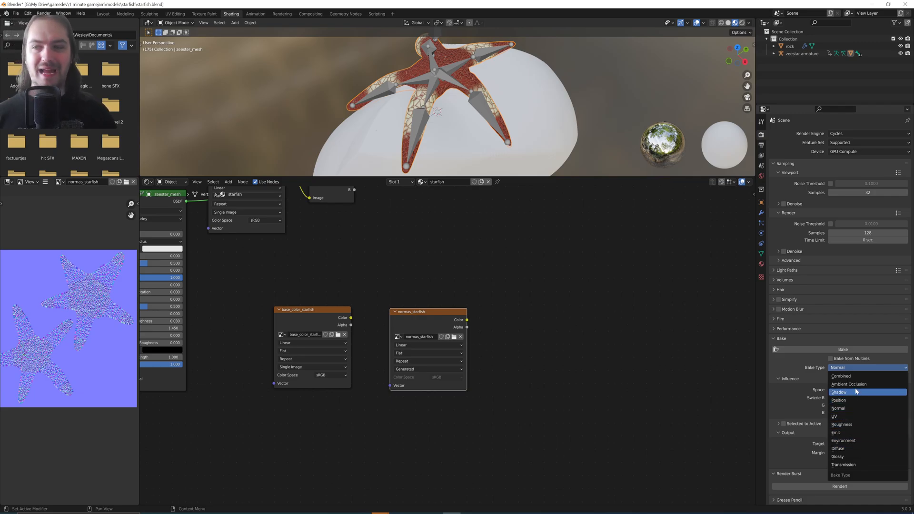
pyautogui.moveTo(855, 384)
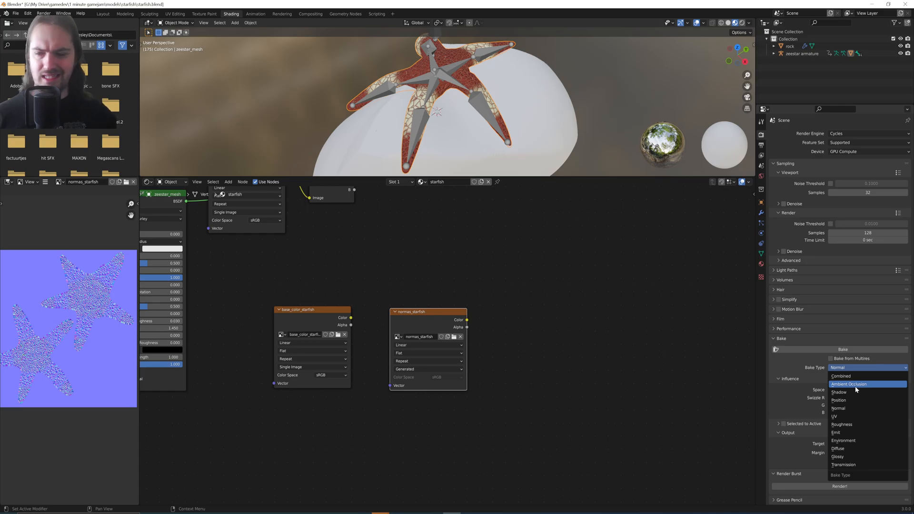
pyautogui.moveTo(855, 376)
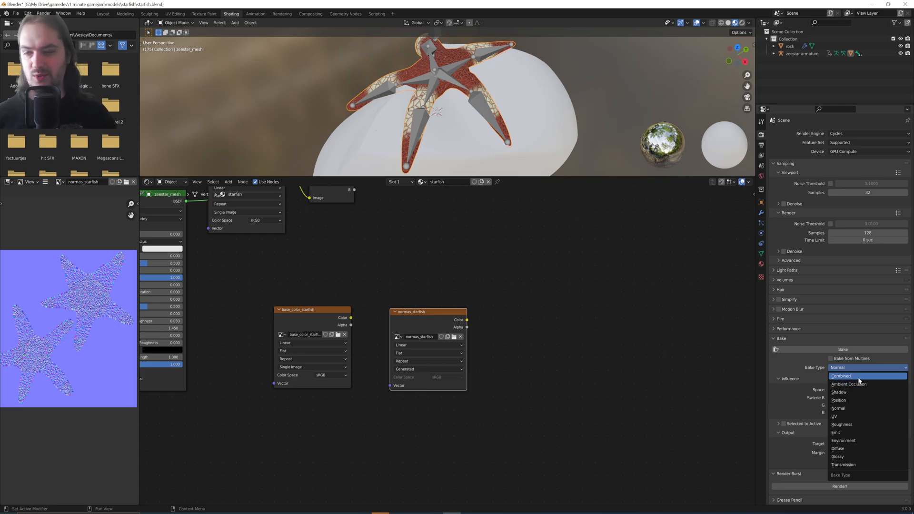
pyautogui.click(838, 408)
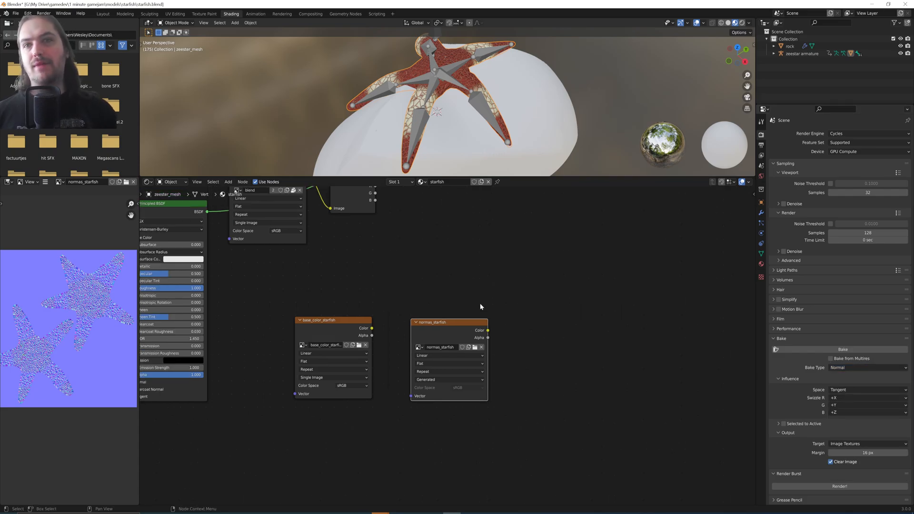